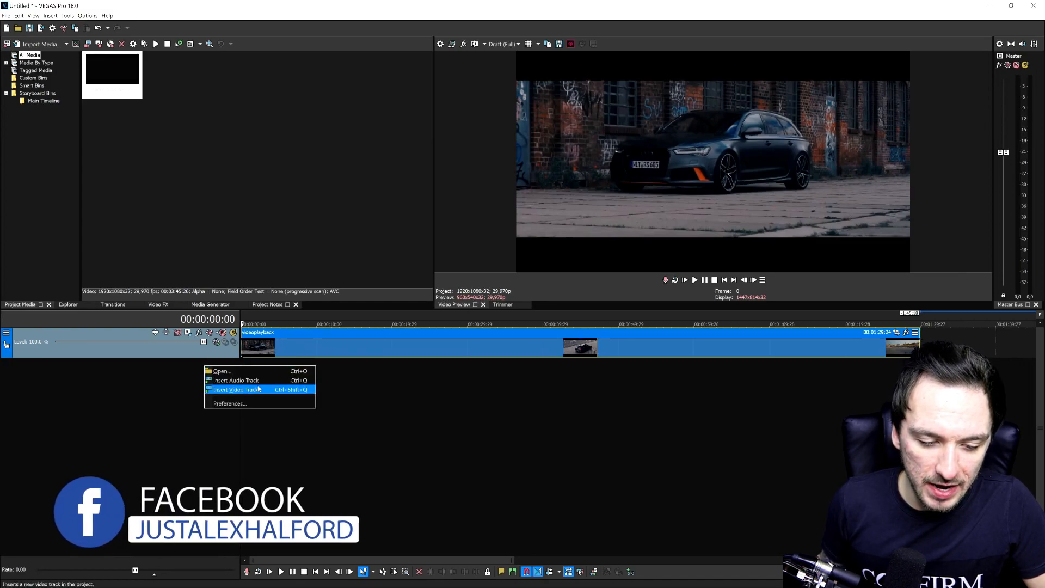
Insert two new video tracks above the car footage track.
{"action": "left_click", "coordinate": [238, 389]}
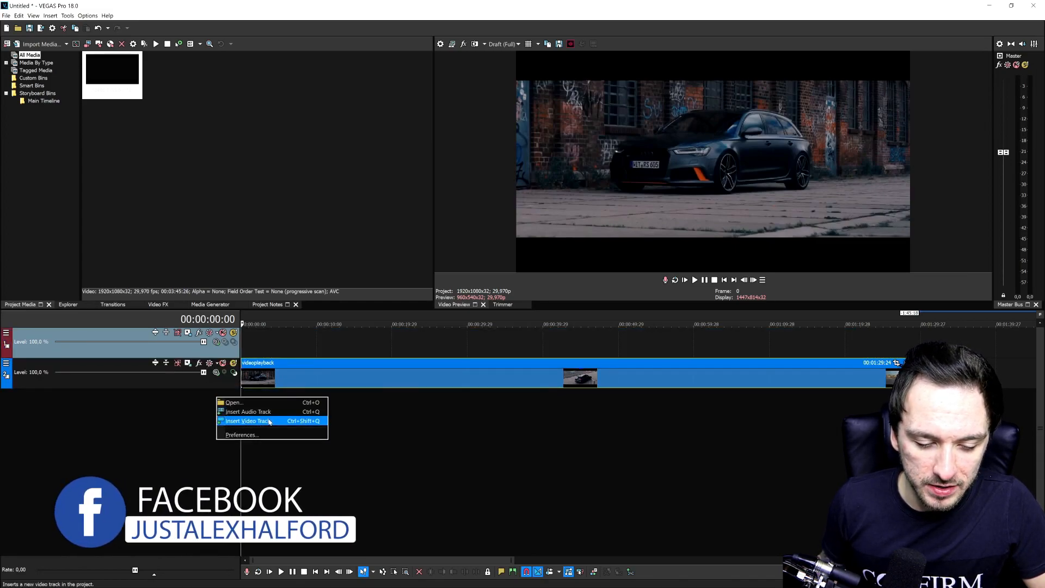
{"action": "left_click", "coordinate": [248, 421]}
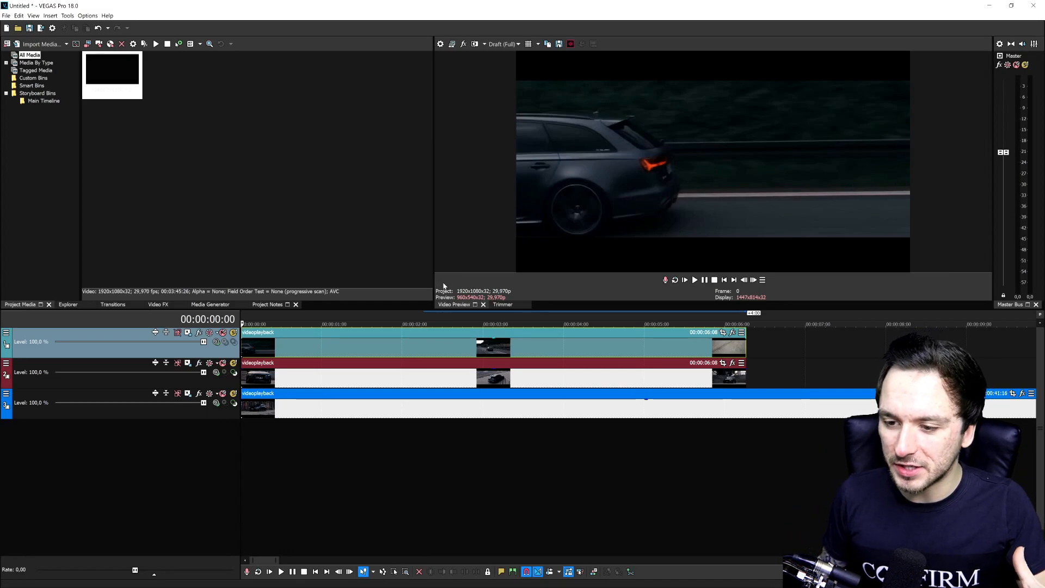
{"action": "mouse_move", "coordinate": [438, 215]}
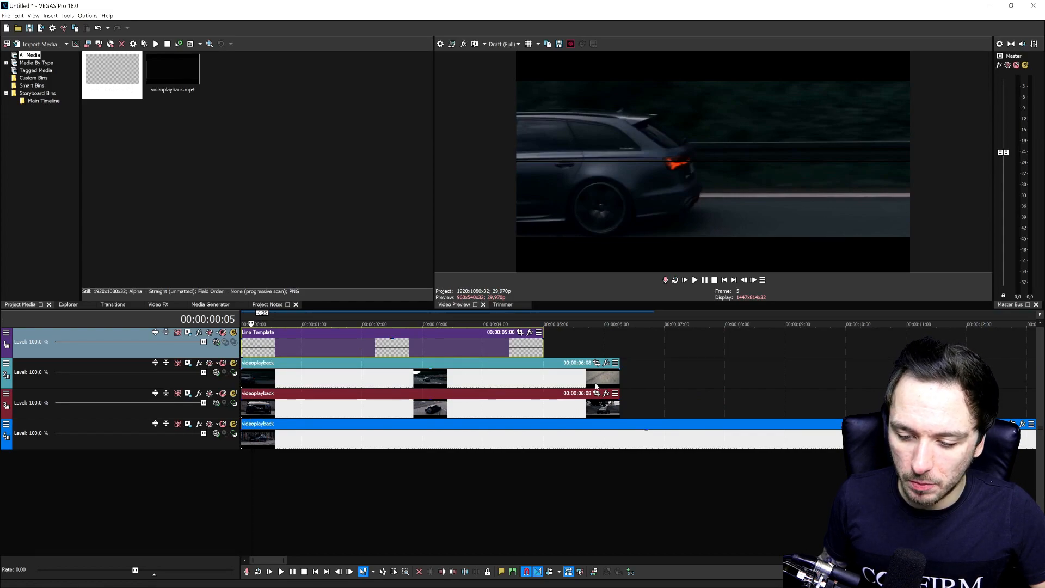
{"action": "mouse_move", "coordinate": [596, 394]}
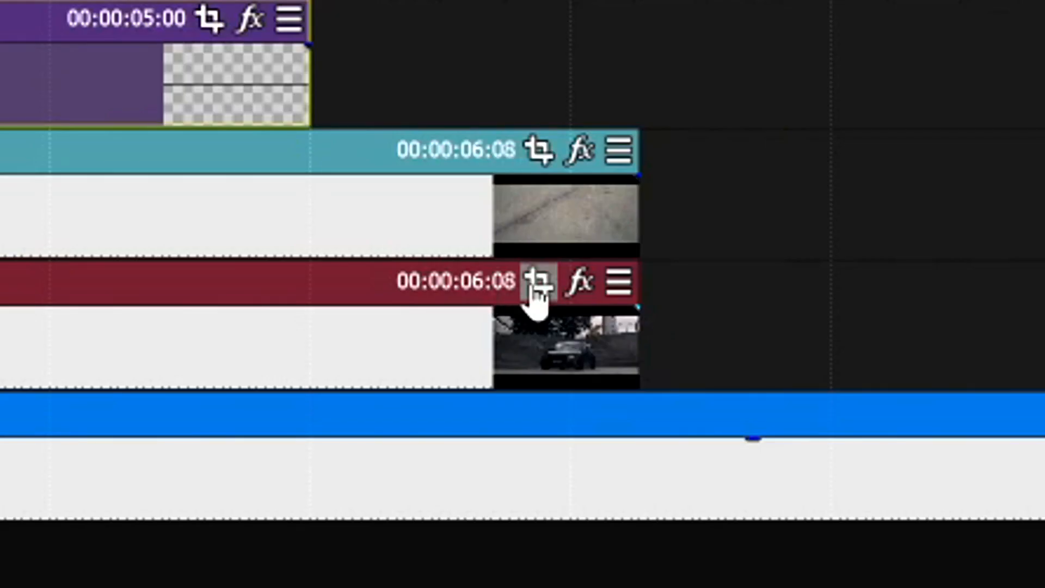
{"action": "mouse_move", "coordinate": [534, 289]}
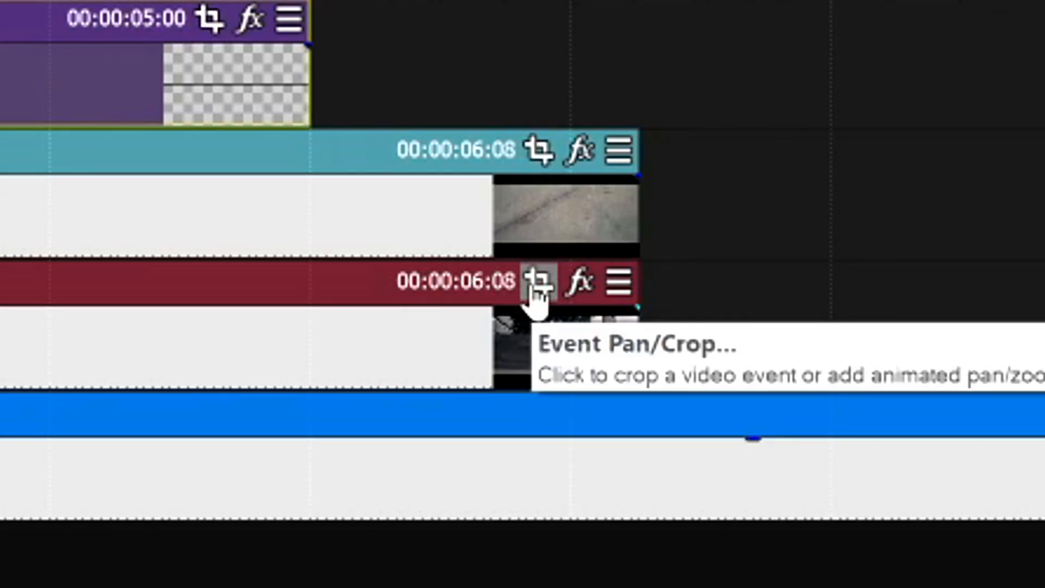
Open Event Pan/Crop on the lower and upper car clips to tighten their framing.
{"action": "left_click", "coordinate": [536, 286]}
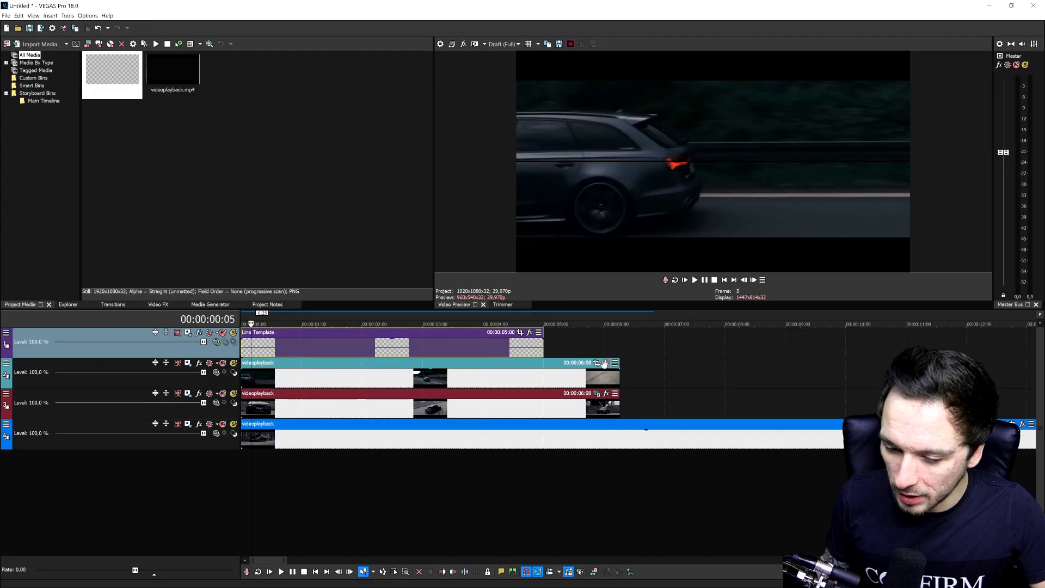
{"action": "left_click", "coordinate": [605, 363]}
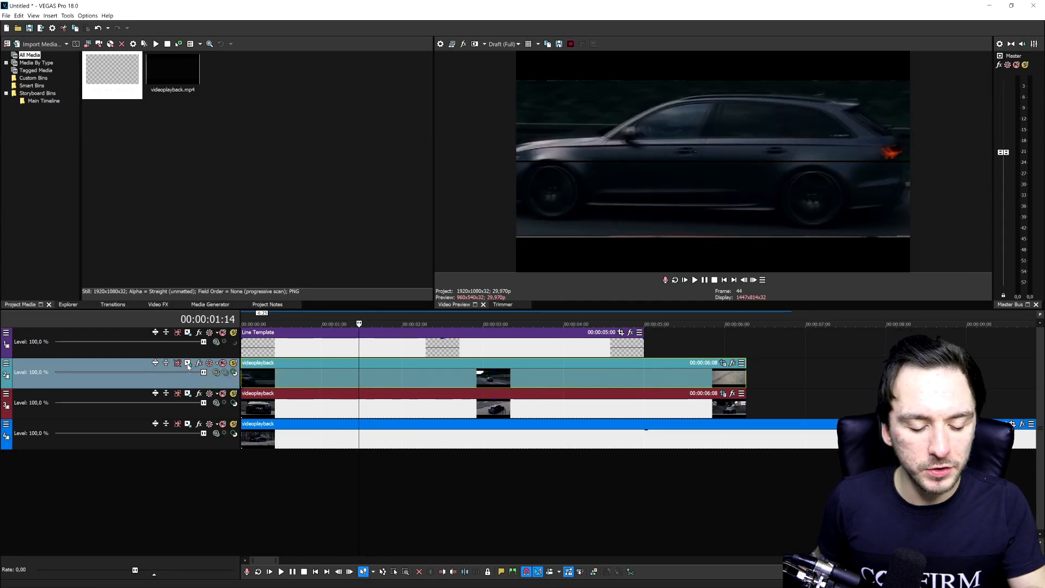
In Track Motion, raise Track 2's footage and lower Track 3's footage.
{"action": "left_click", "coordinate": [187, 363]}
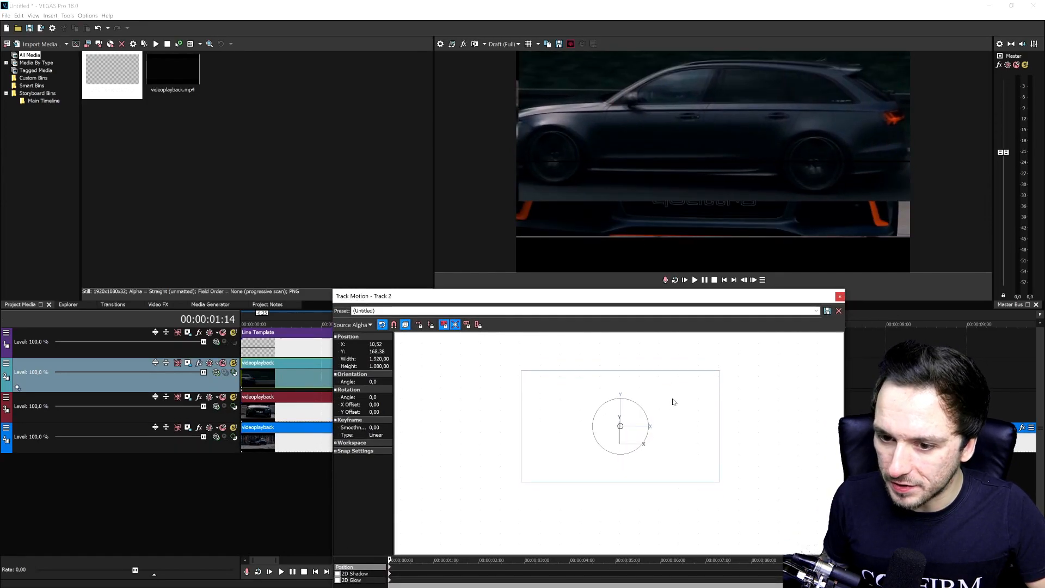
{"action": "left_click_drag", "start_coordinate": [620, 427], "coordinate": [618, 422]}
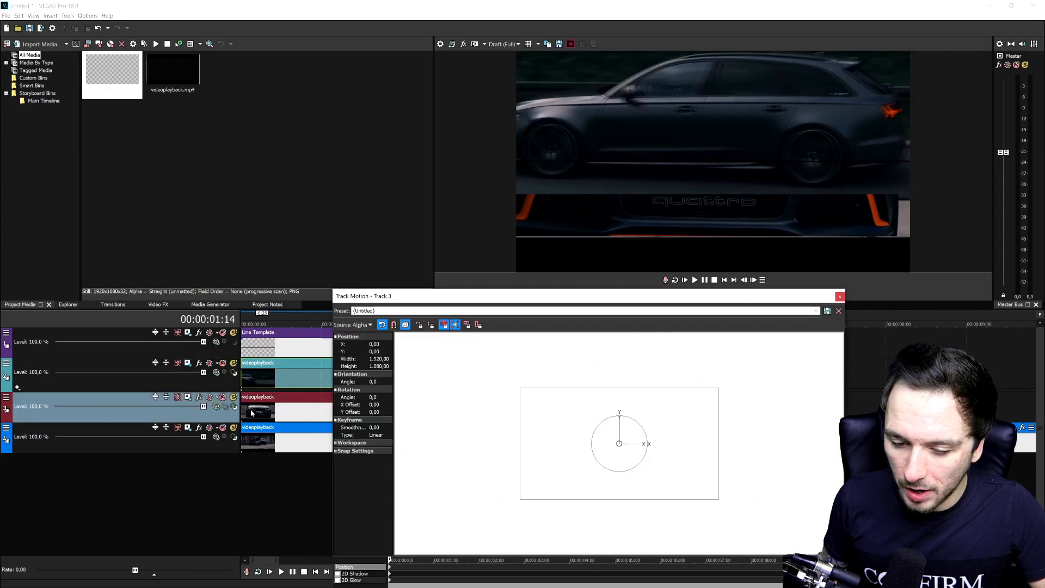
{"action": "left_click_drag", "start_coordinate": [618, 443], "coordinate": [624, 478]}
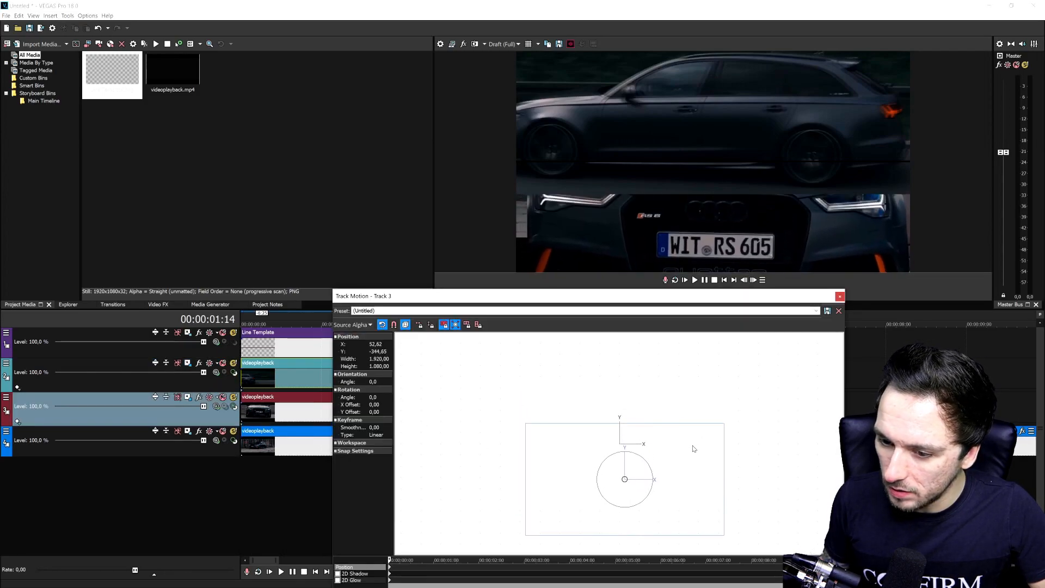
{"action": "left_click_drag", "start_coordinate": [624, 479], "coordinate": [618, 487]}
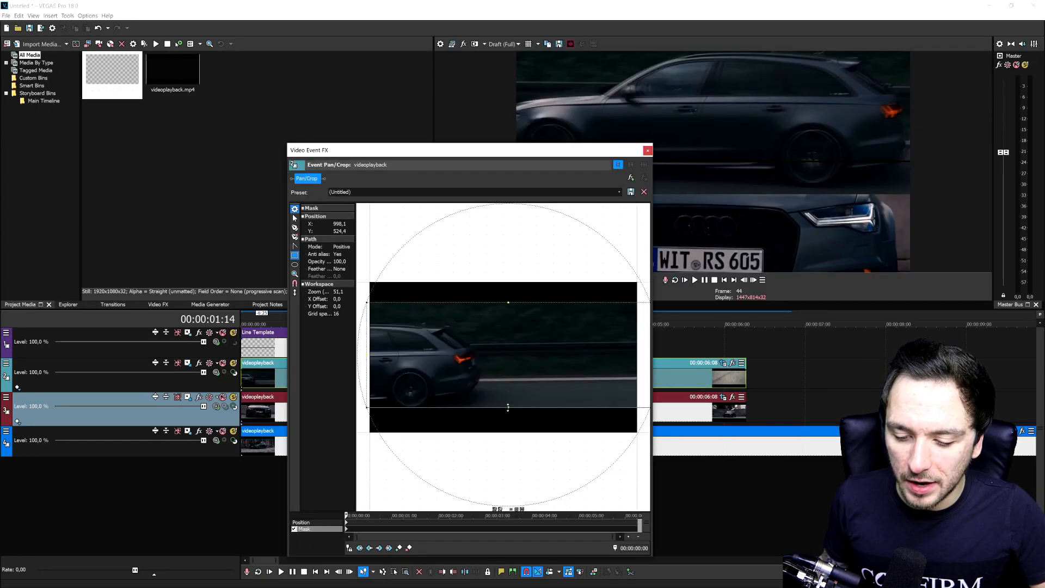
Pull the Pan/Crop mask's top and bottom edges in to a strip around the car.
{"action": "left_click_drag", "start_coordinate": [508, 407], "coordinate": [508, 393]}
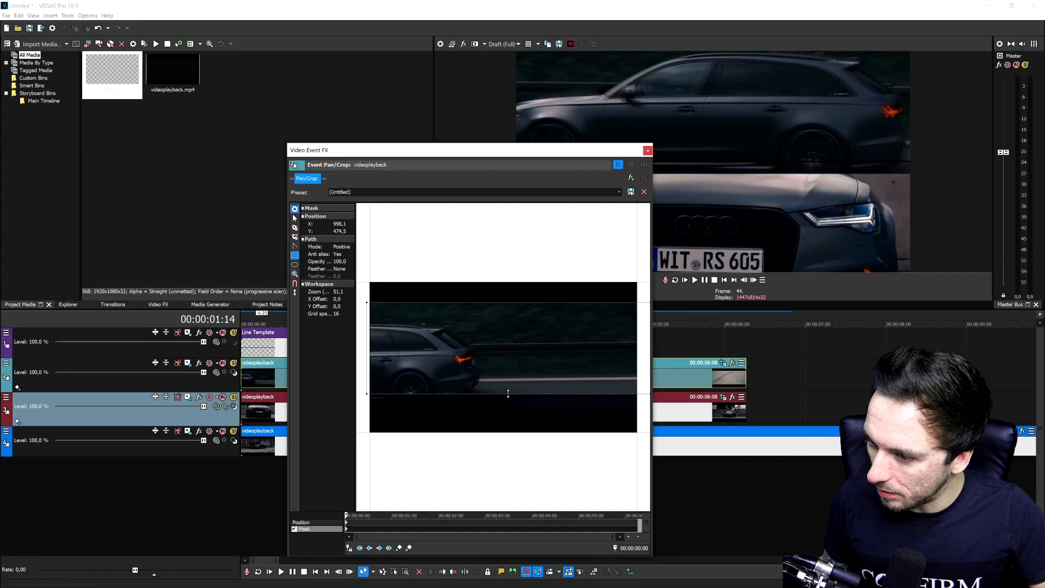
{"action": "left_click_drag", "start_coordinate": [508, 394], "coordinate": [508, 385]}
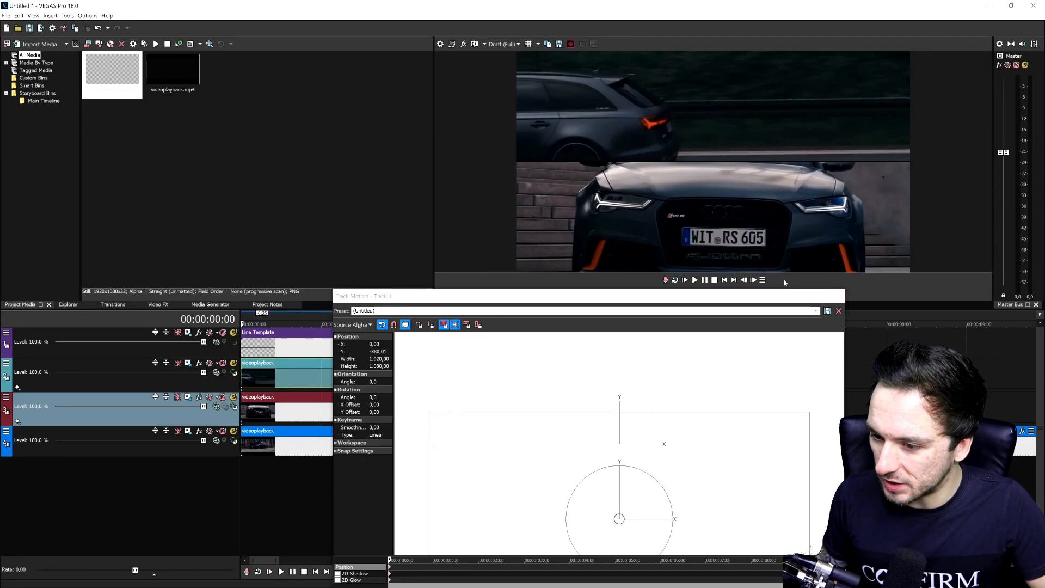
Place the car's front-view track low in the frame, Y position about -380.
{"action": "left_click", "coordinate": [839, 310]}
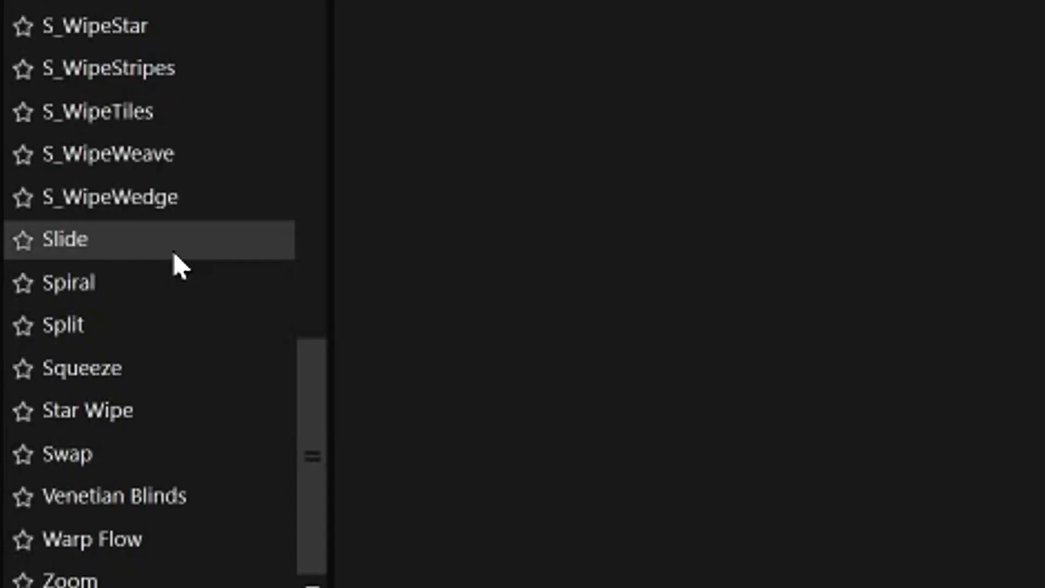
{"action": "mouse_move", "coordinate": [180, 245]}
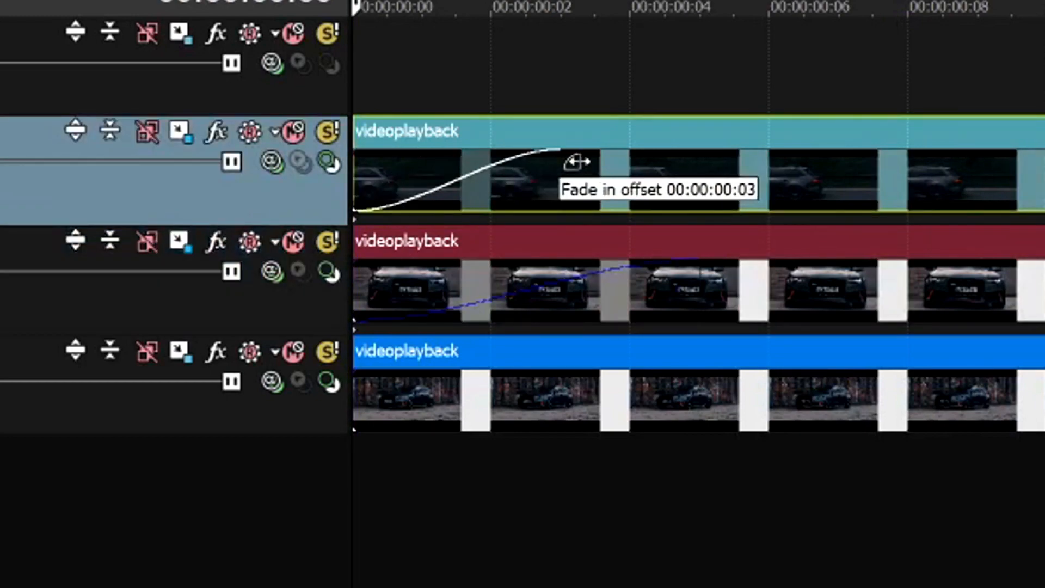
Drag a short fade-in onto the start of the upper car clip.
{"action": "left_click_drag", "start_coordinate": [573, 161], "coordinate": [697, 170]}
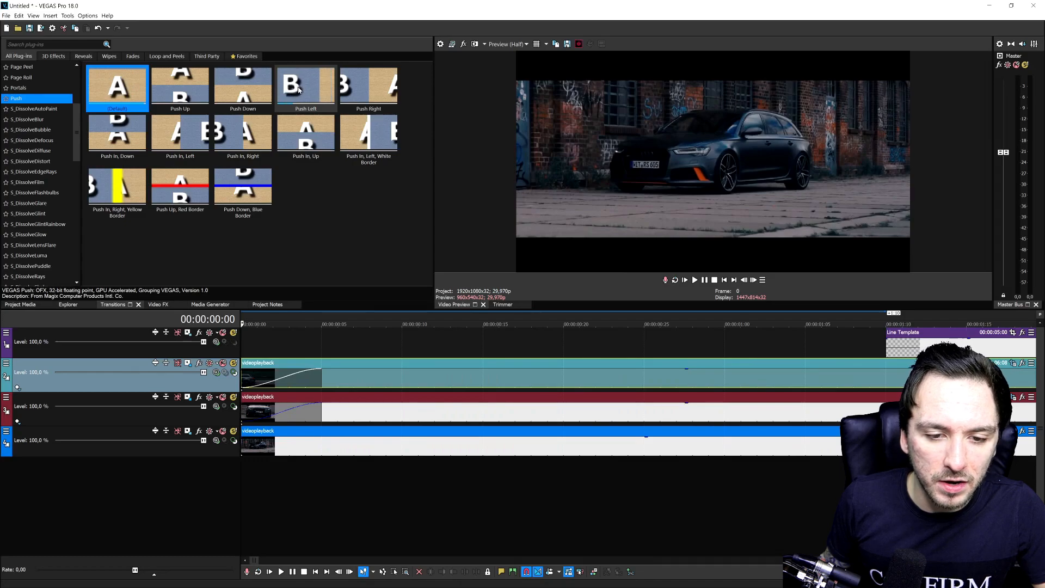
Apply a Push transition preset to the clip with direction set to Right.
{"action": "double_click", "coordinate": [306, 87]}
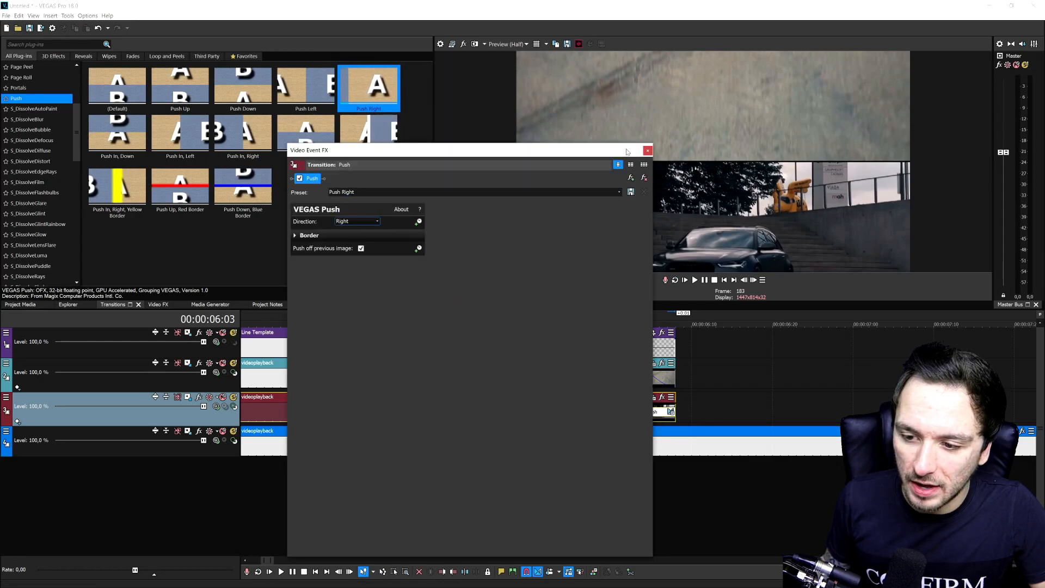
Close the transition settings window and play back the split-screen edit.
{"action": "left_click", "coordinate": [648, 150]}
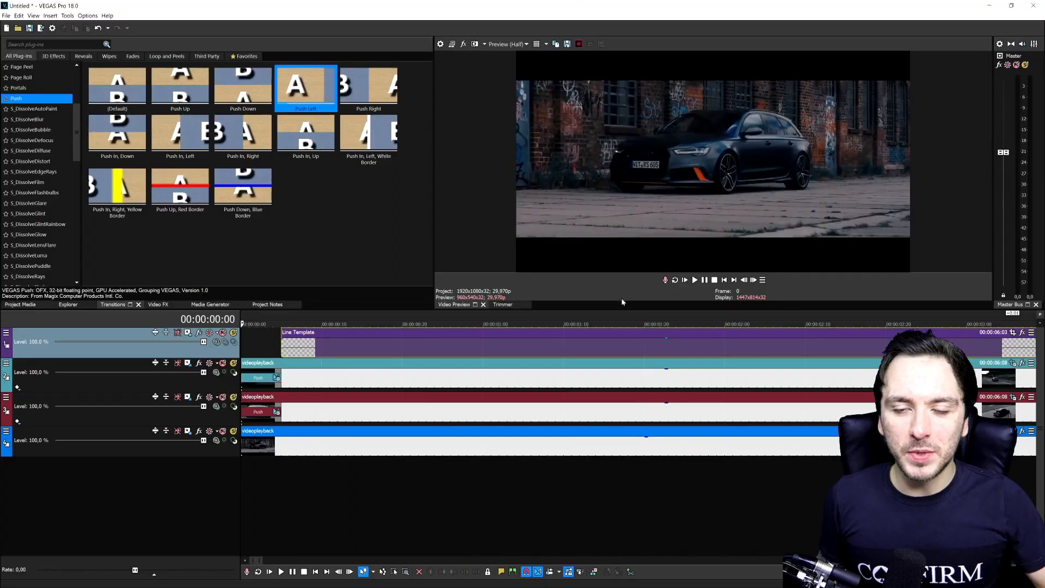
{"action": "left_click", "coordinate": [695, 280]}
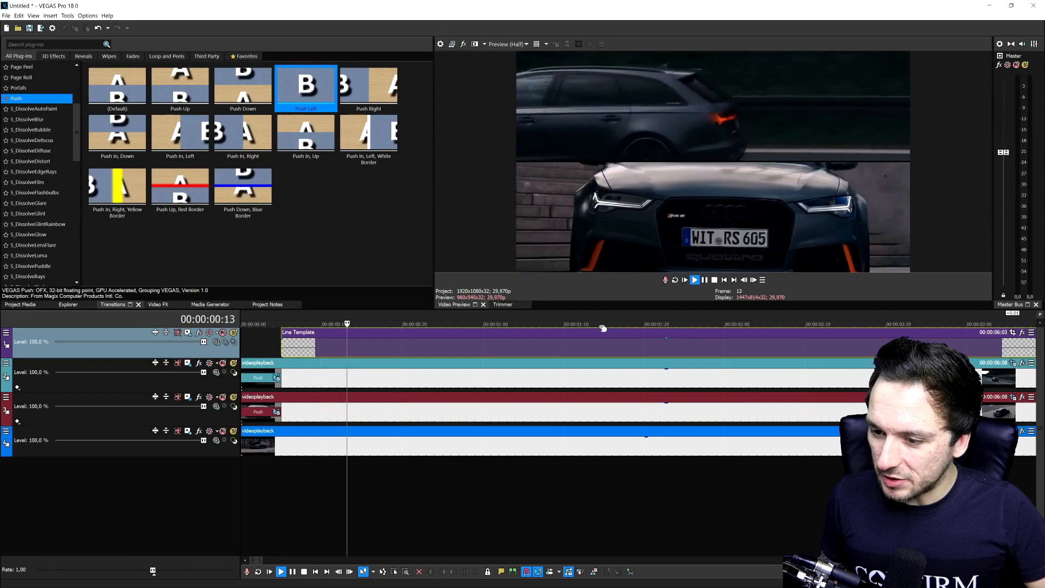